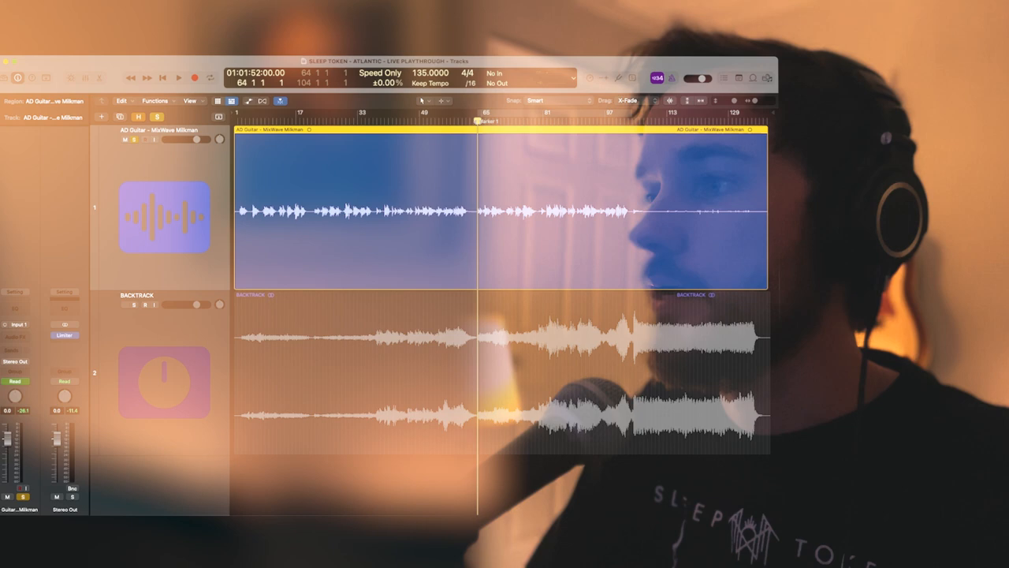
# Play the raw DI guitar, then load MixWave Milkman Creamer into an Audio FX slot on the AD Guitar channel
pyautogui.click(180, 75)
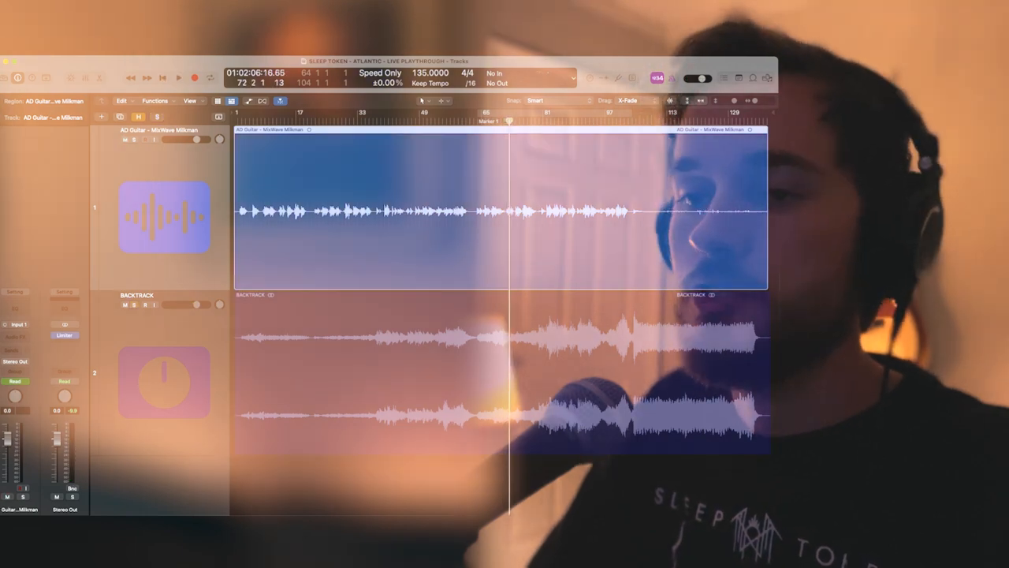
pyautogui.click(24, 334)
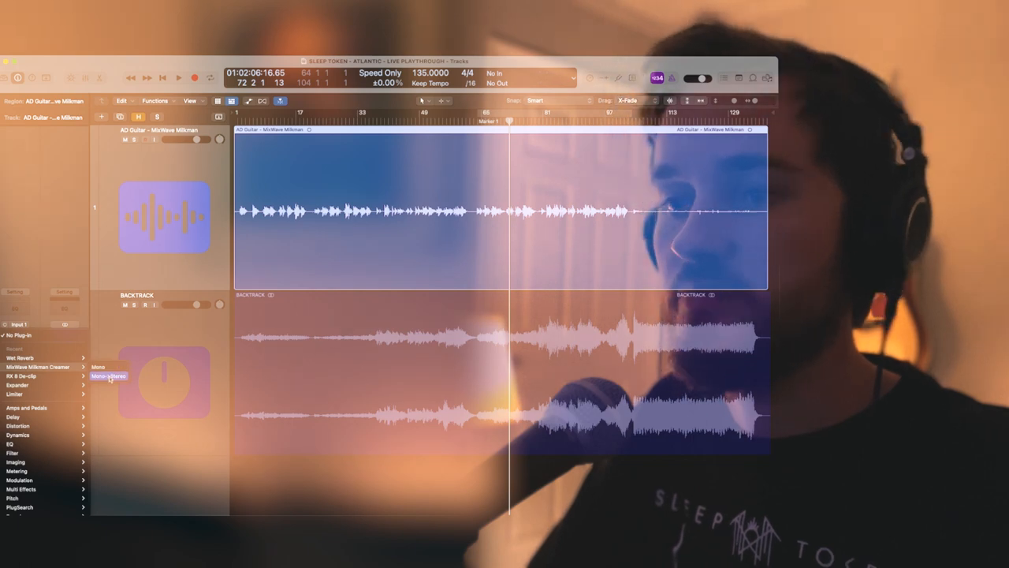
pyautogui.click(109, 376)
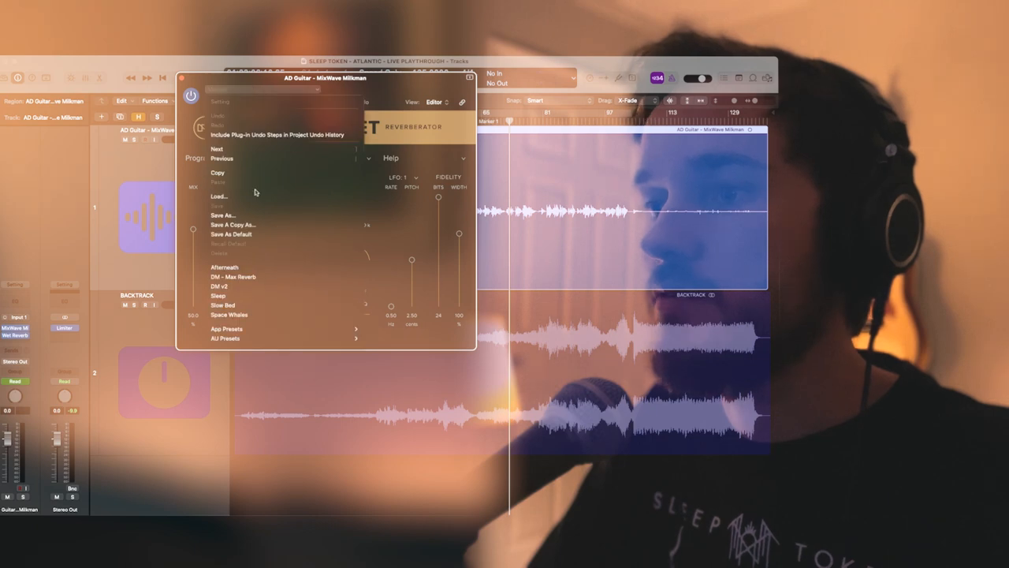
# Dismiss the plugin's Settings menu, leaving the Milkman Creamer window open
pyautogui.click(218, 297)
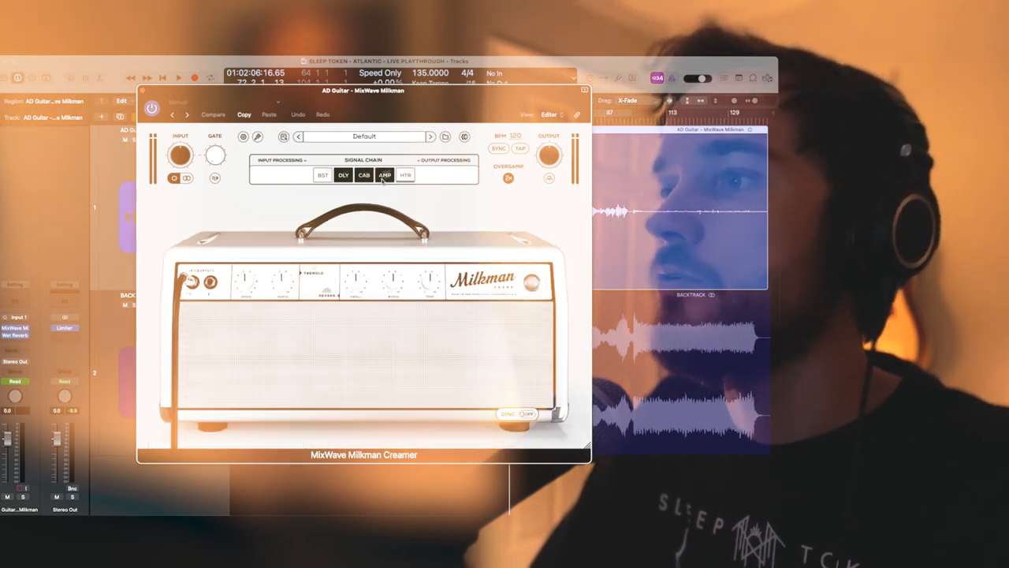
# Select the AMP module in the Milkman Creamer signal chain with the Default preset
pyautogui.click(360, 175)
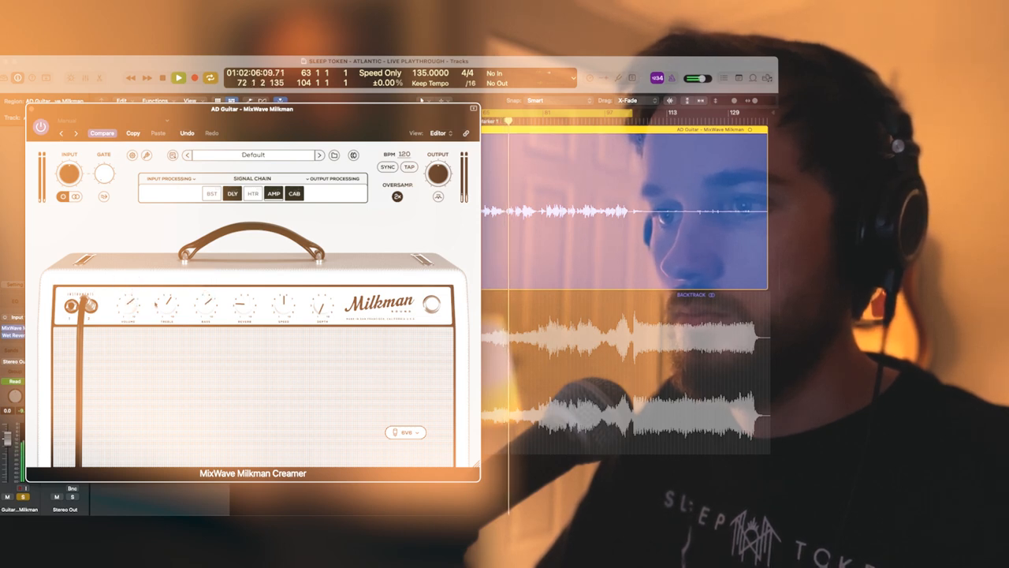
pyautogui.moveTo(244, 306); pyautogui.dragTo(244, 284)
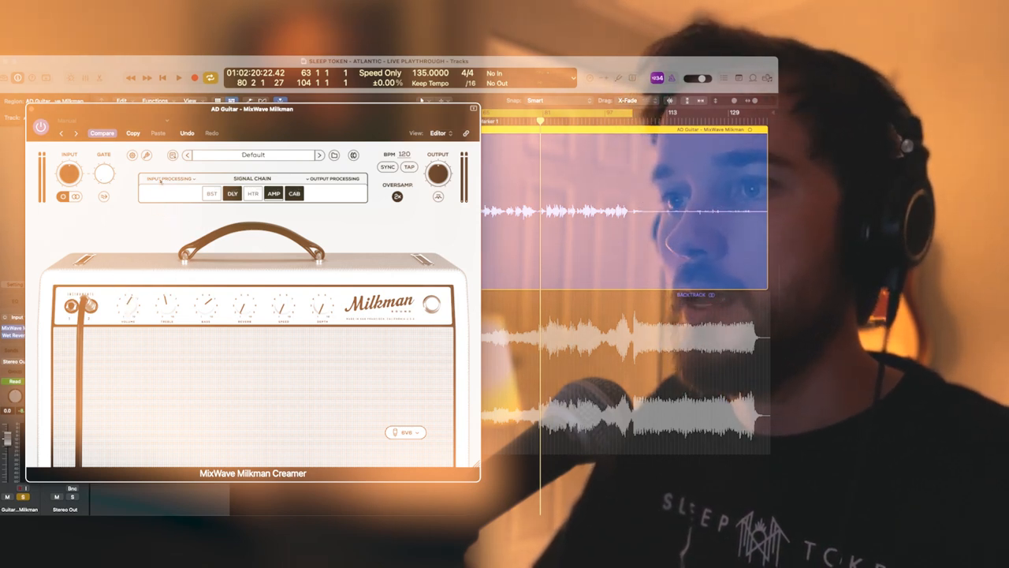
# Show Input Processing and lower the compressor threshold while auditioning playback
pyautogui.click(166, 179)
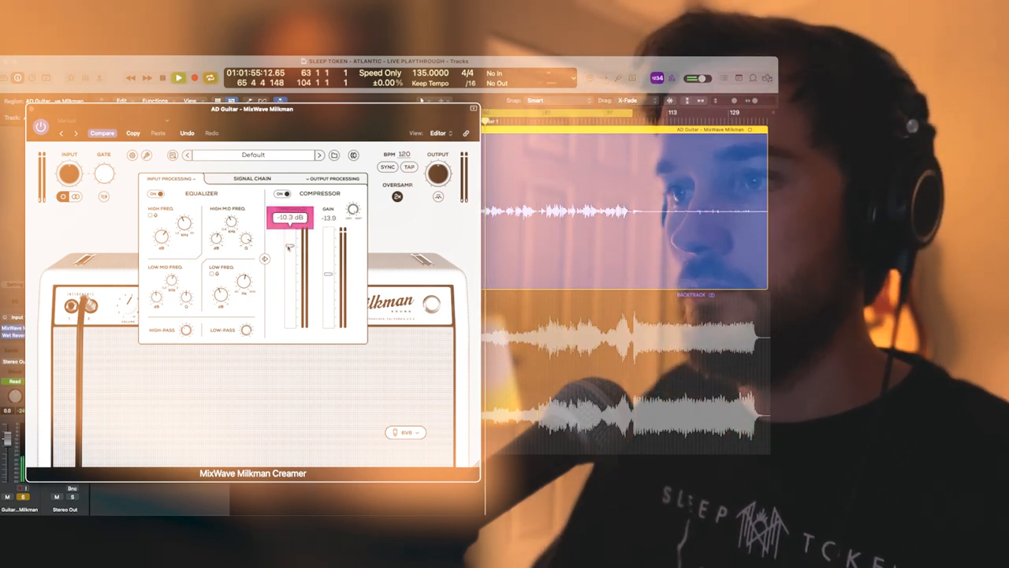
pyautogui.moveTo(291, 229); pyautogui.dragTo(290, 244)
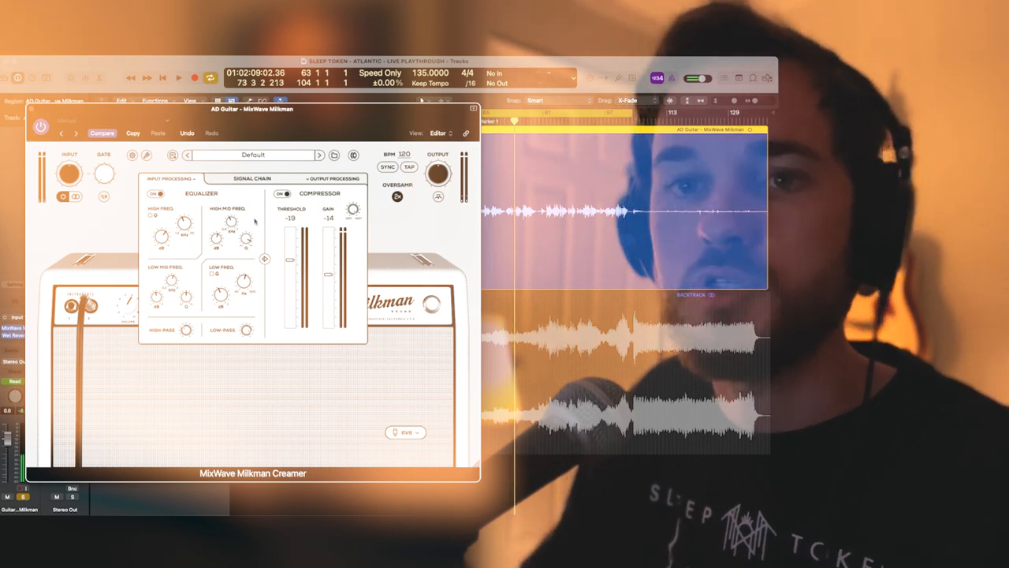
pyautogui.click(179, 77)
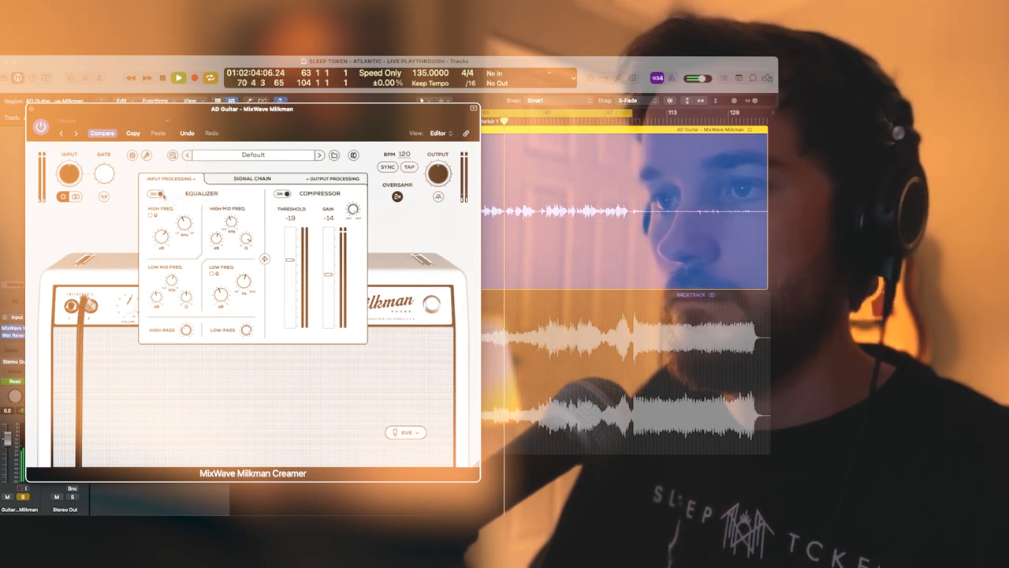
pyautogui.click(180, 75)
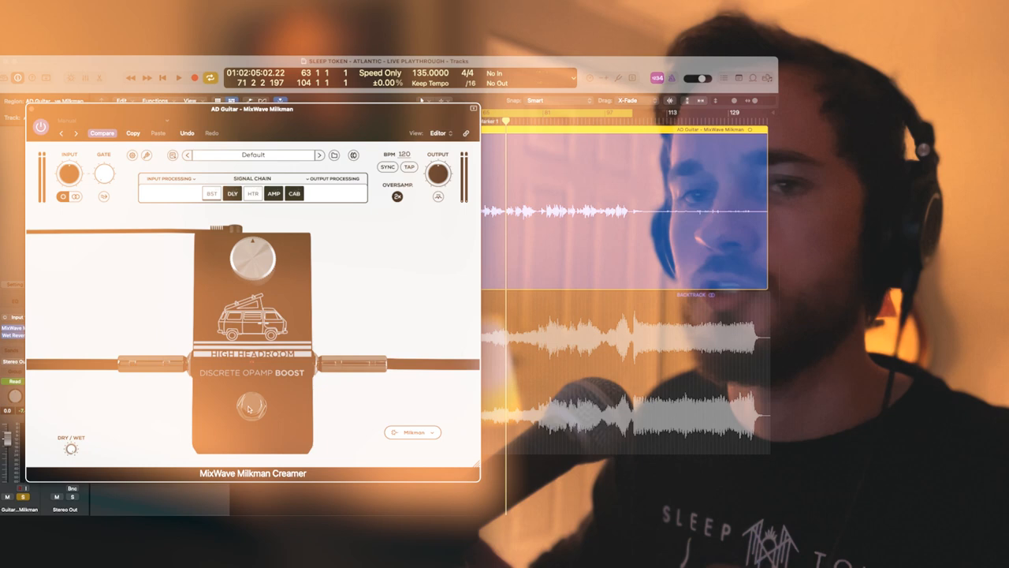
# Raise the Discrete Drive Boost pedal's Dry/Wet blend toward wet and audition it
pyautogui.click(415, 432)
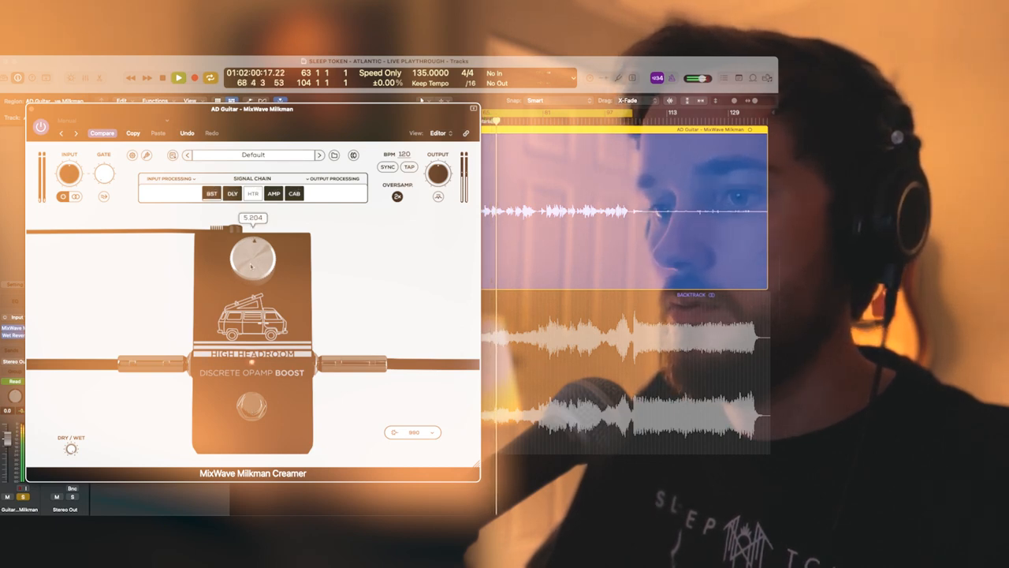
pyautogui.moveTo(69, 449); pyautogui.dragTo(70, 439)
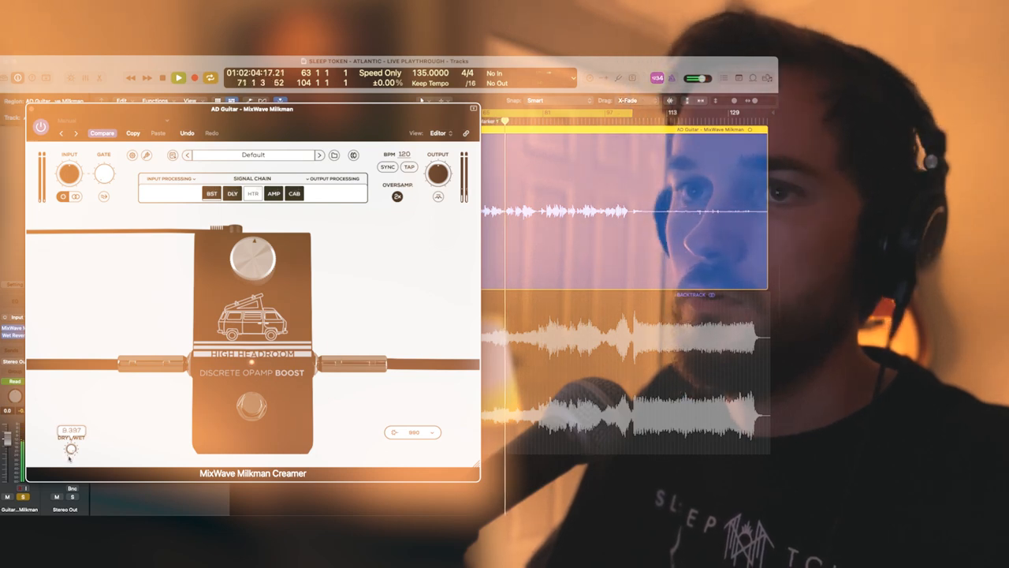
pyautogui.click(180, 77)
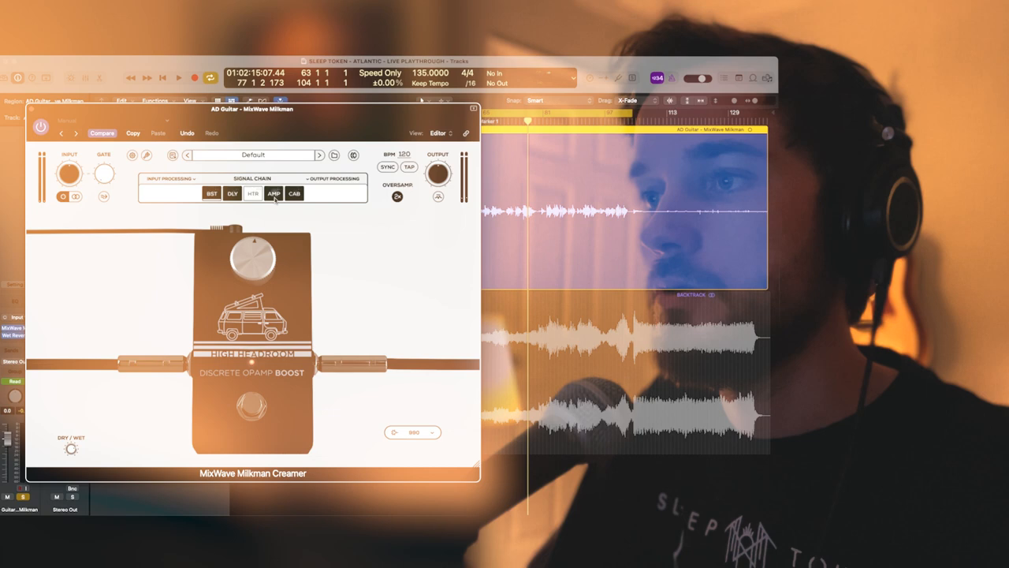
# View the amp stage, then move to the CAB cabinet and microphone page
pyautogui.click(273, 194)
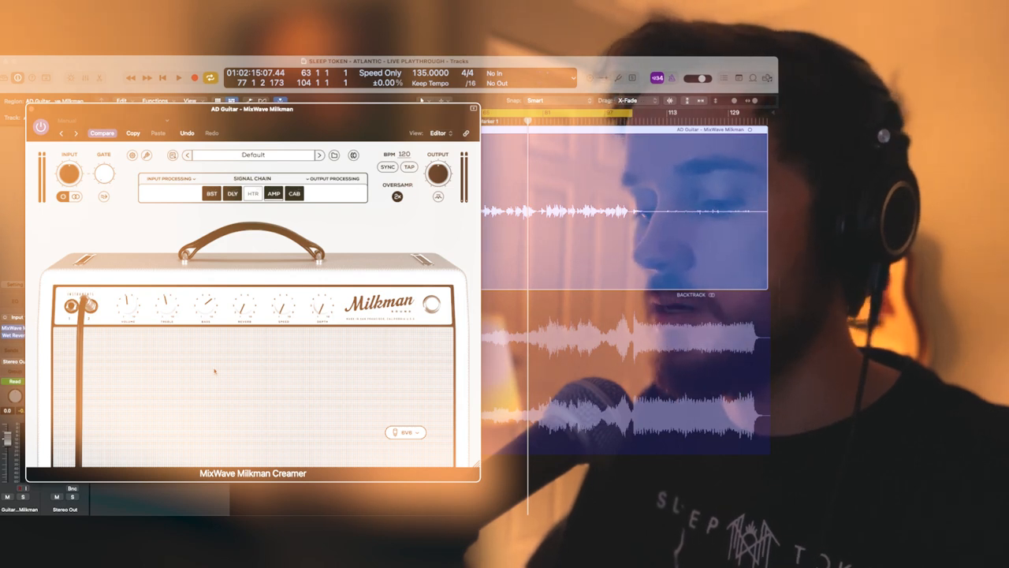
pyautogui.click(180, 79)
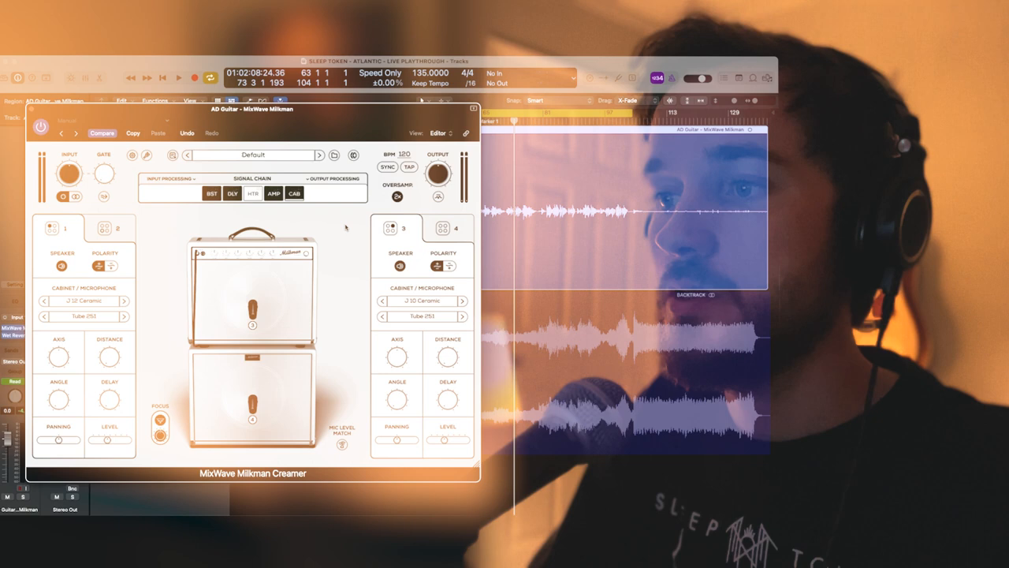
# Try another mic on the first cabinet, then settle on Dynamic 57, keeping Tube 250 on the second
pyautogui.click(82, 300)
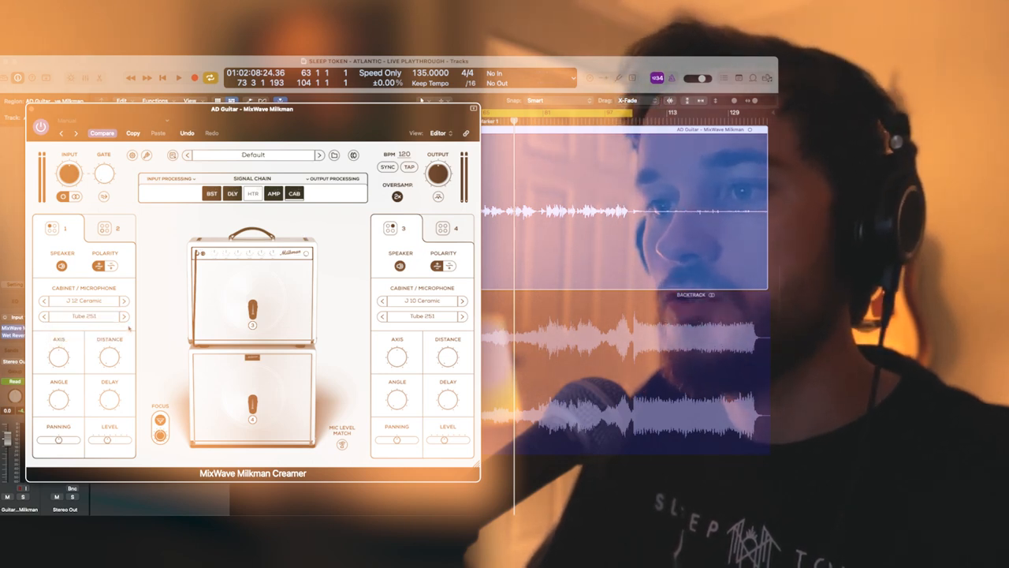
pyautogui.click(85, 316)
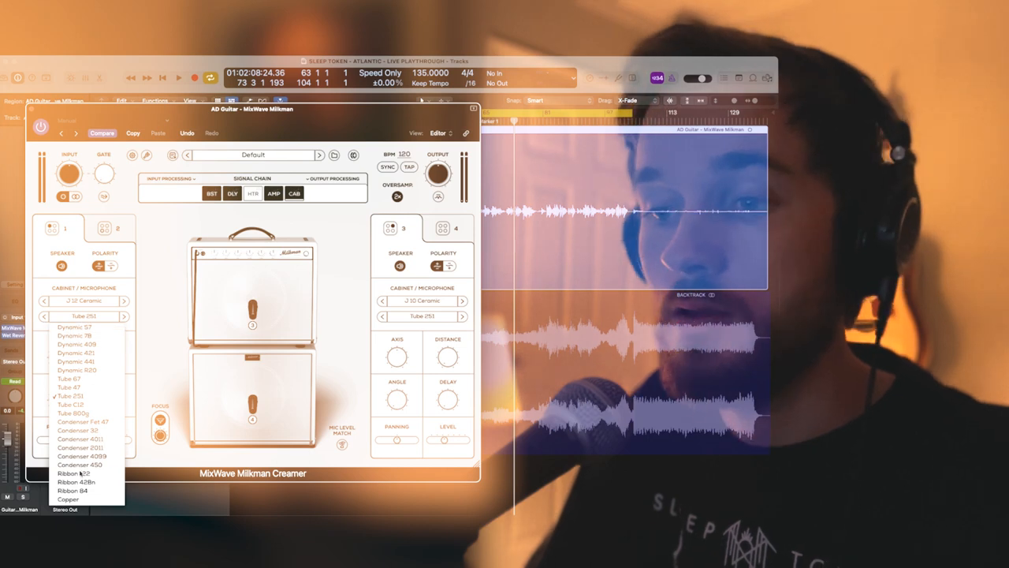
pyautogui.click(70, 398)
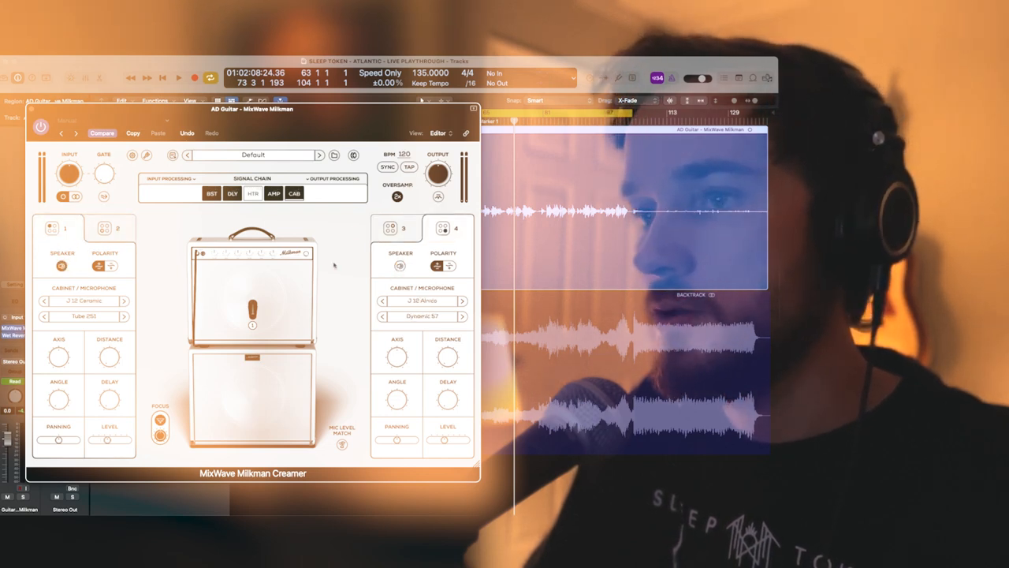
pyautogui.click(82, 315)
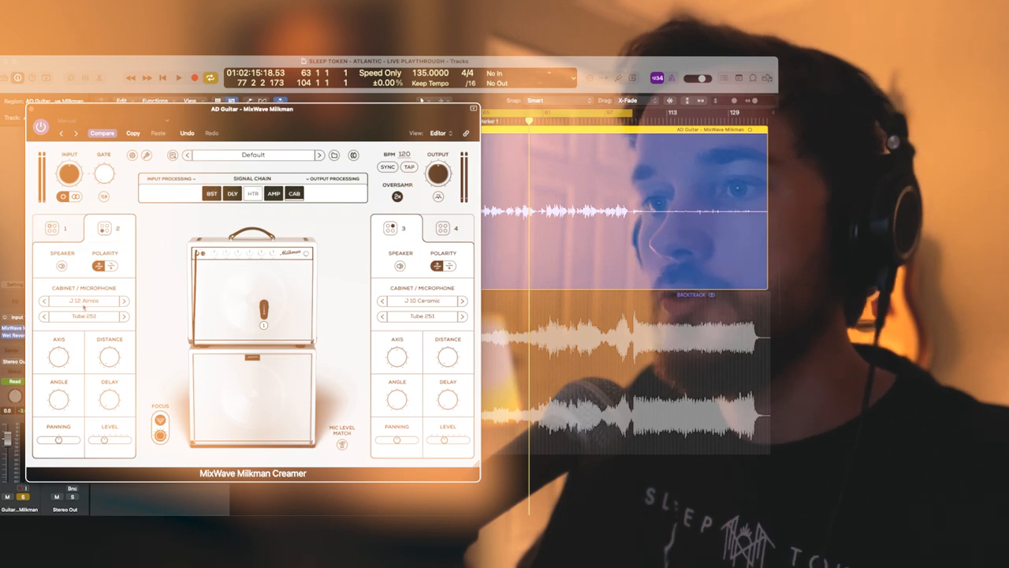
pyautogui.click(82, 317)
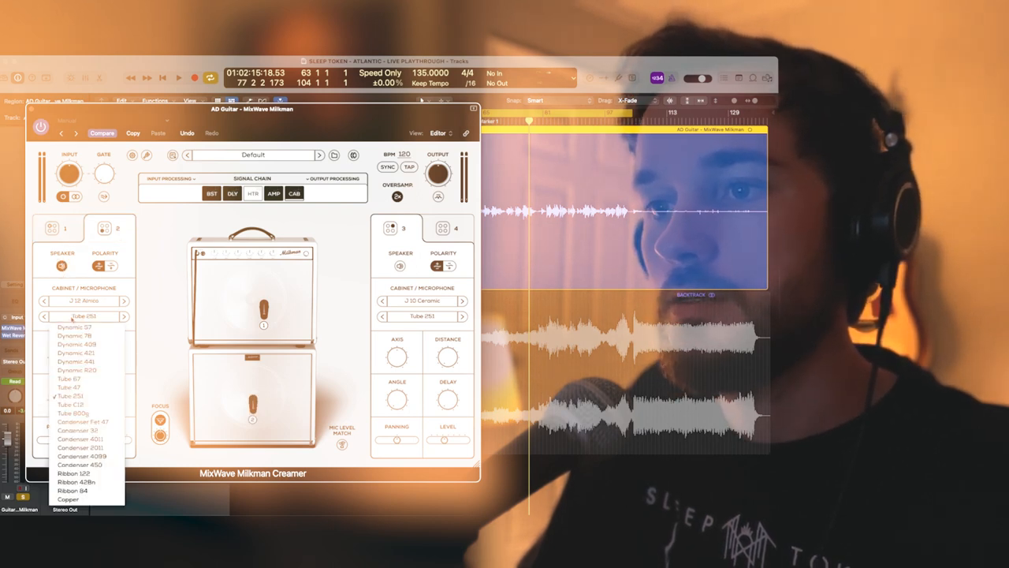
pyautogui.click(72, 327)
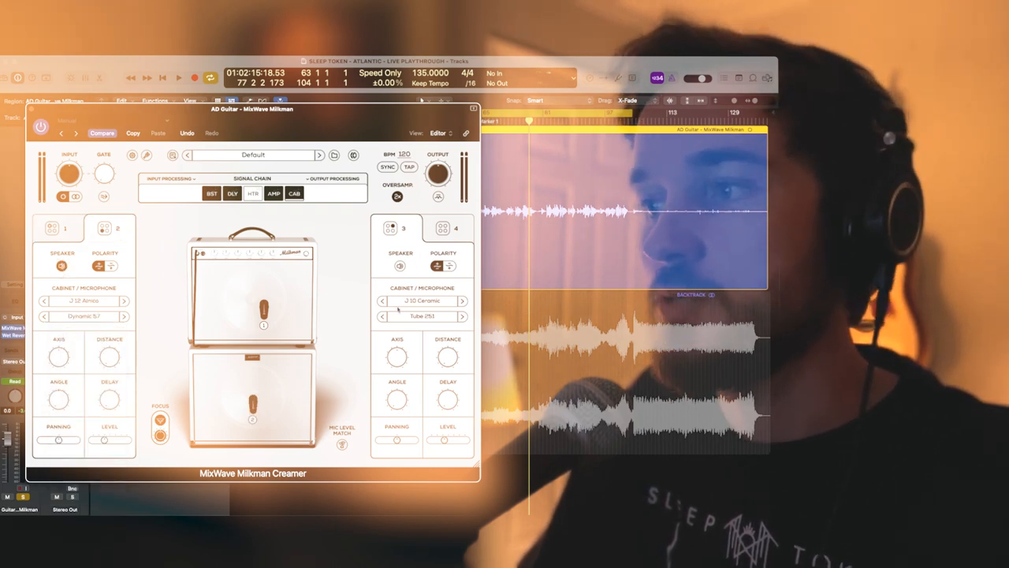